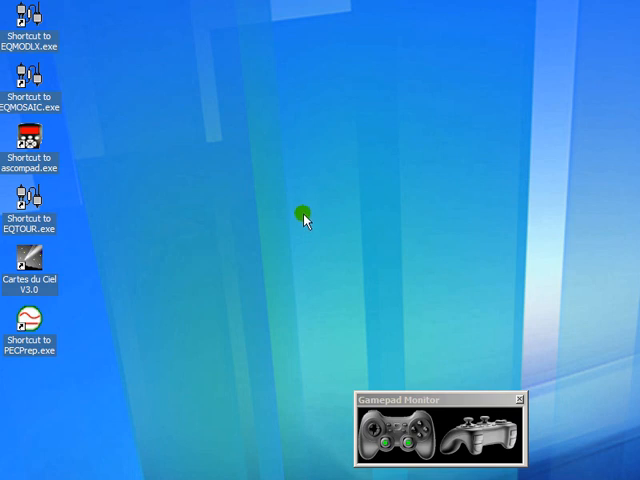
pyautogui.moveTo(165, 190)
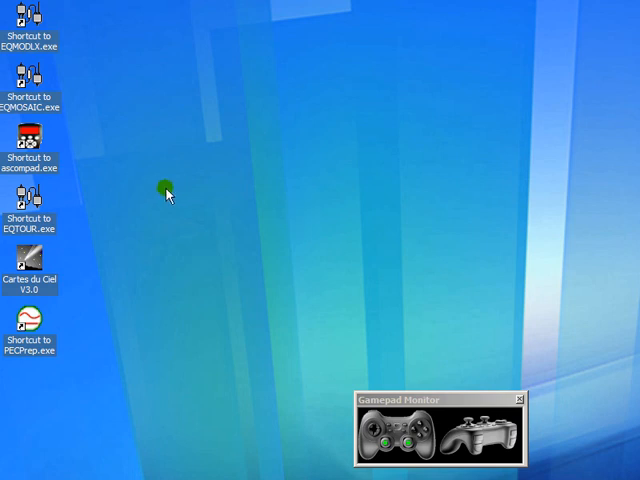
# - Launch ASCOMPad from its shortcut and expand the full focuser and mount interface
pyautogui.click(31, 139)
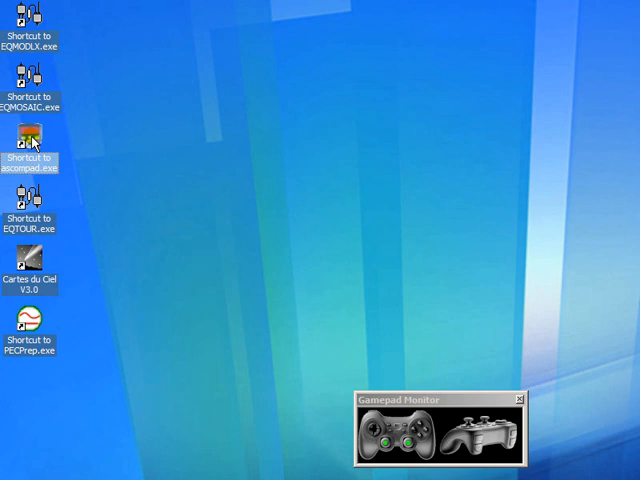
pyautogui.doubleClick(31, 140)
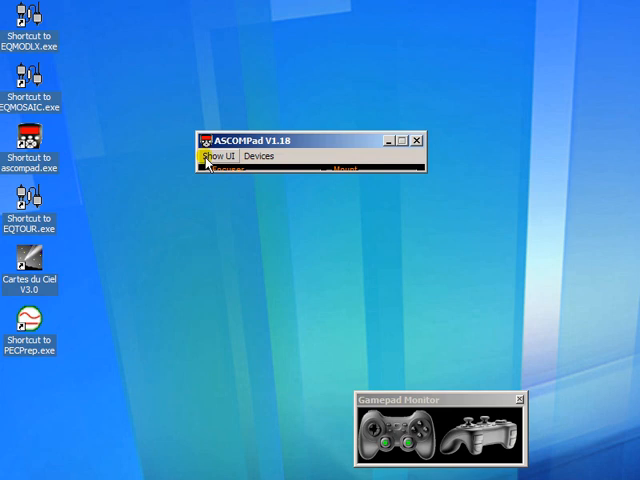
pyautogui.click(216, 156)
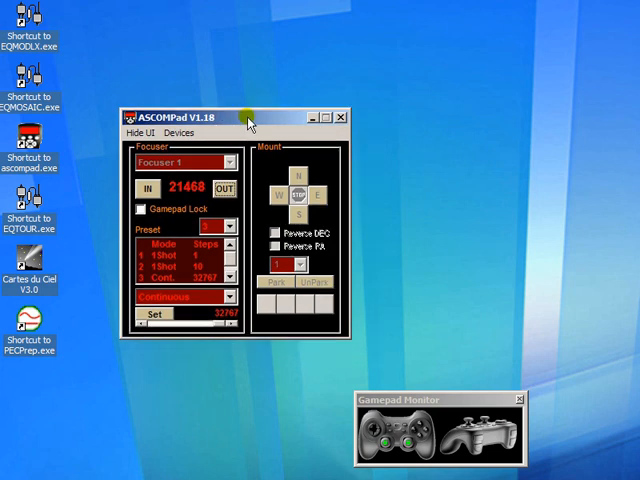
pyautogui.moveTo(368, 382)
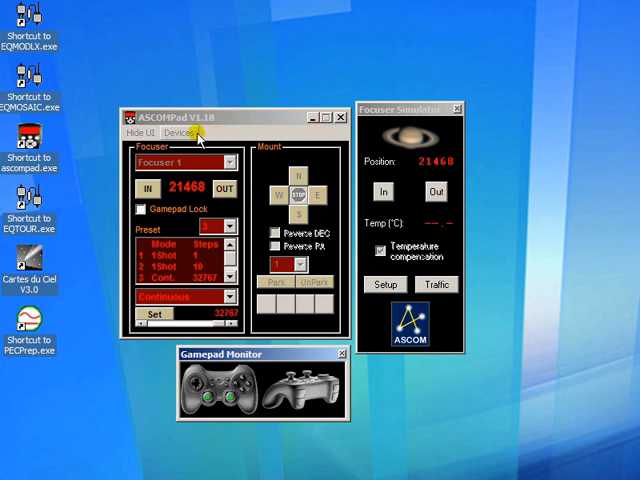
# - Open Devices > Gamepad > Sounds and drag the Set Sounds dialog fully into view
pyautogui.click(180, 133)
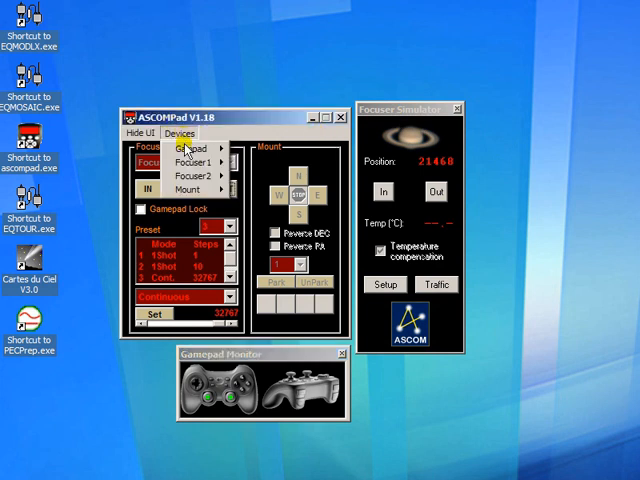
pyautogui.click(180, 148)
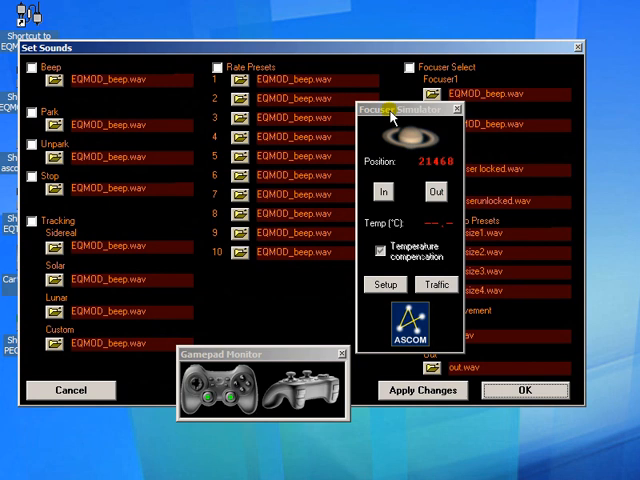
pyautogui.moveTo(405, 109); pyautogui.dragTo(625, 171)
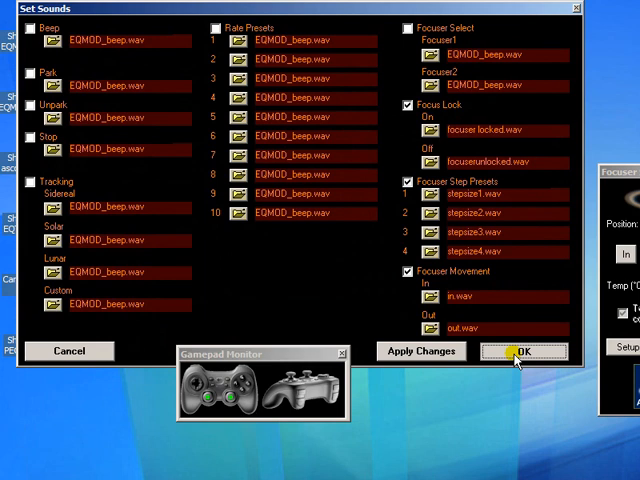
pyautogui.moveTo(442, 195)
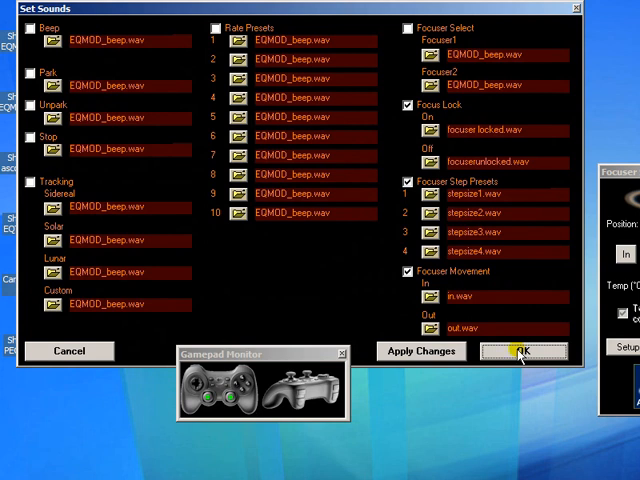
# - Close Set Sounds, open Gamepad Config, and bind Focuser IN to button 2
pyautogui.click(524, 351)
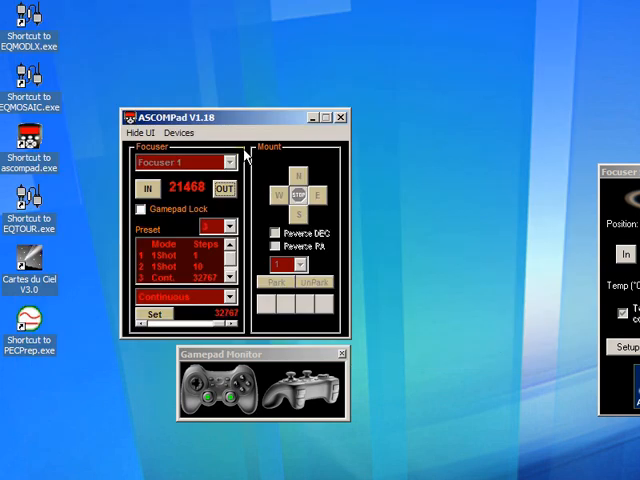
pyautogui.click(179, 133)
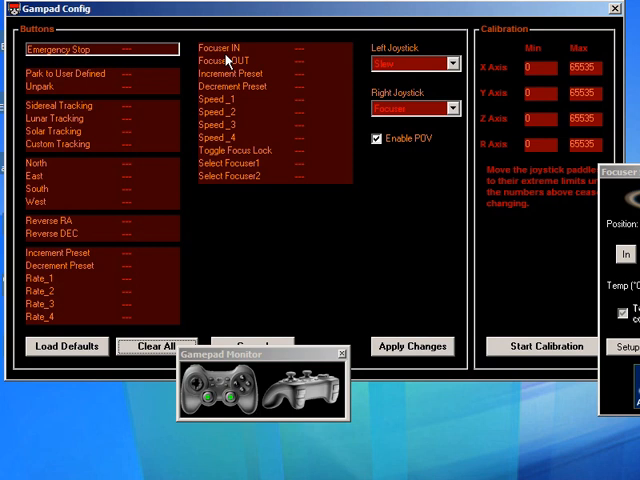
pyautogui.click(230, 49)
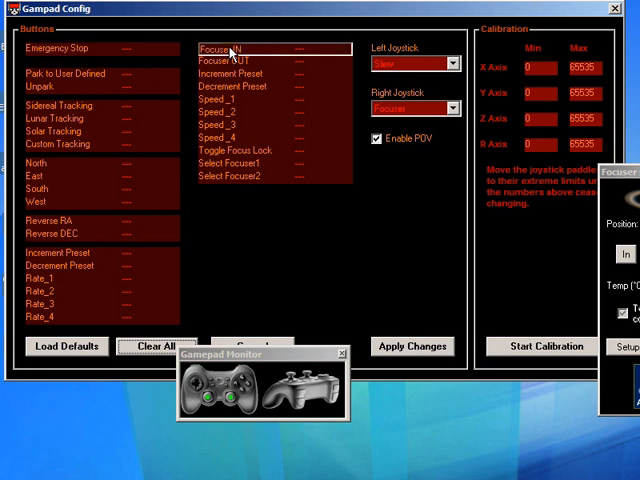
pyautogui.click(232, 48)
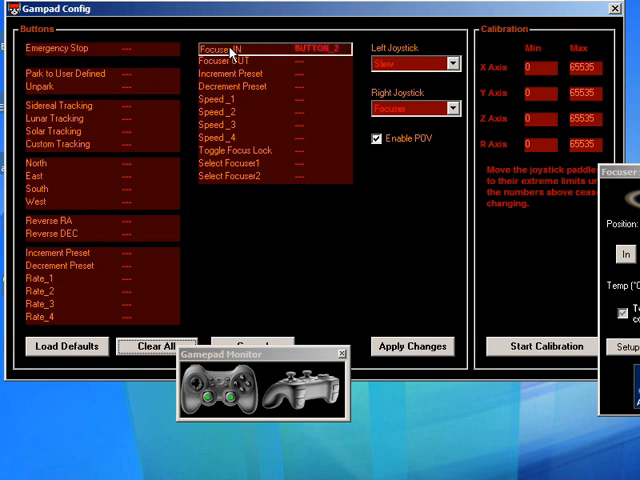
# - Bind Focuser OUT, Increment Preset, Decrement Preset and Toggle Focus Lock to buttons 3, 4, 1, 10
pyautogui.click(232, 62)
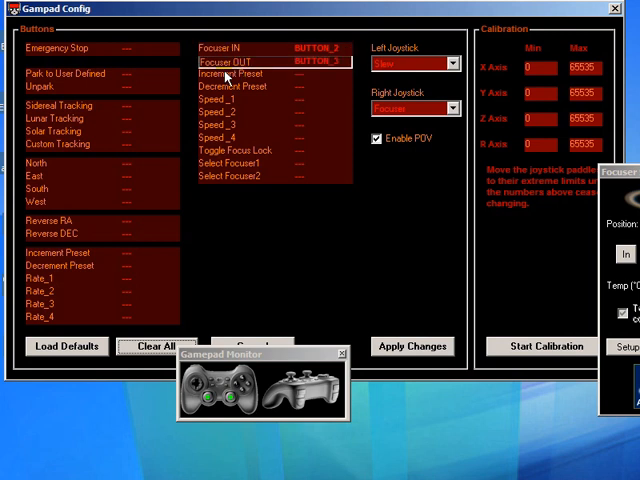
pyautogui.click(232, 74)
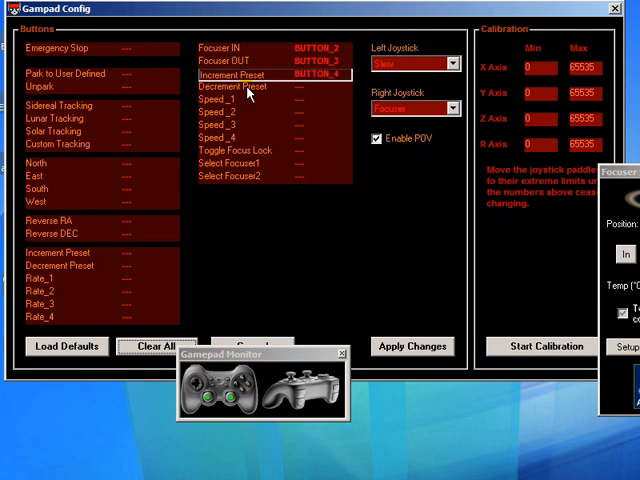
pyautogui.click(235, 87)
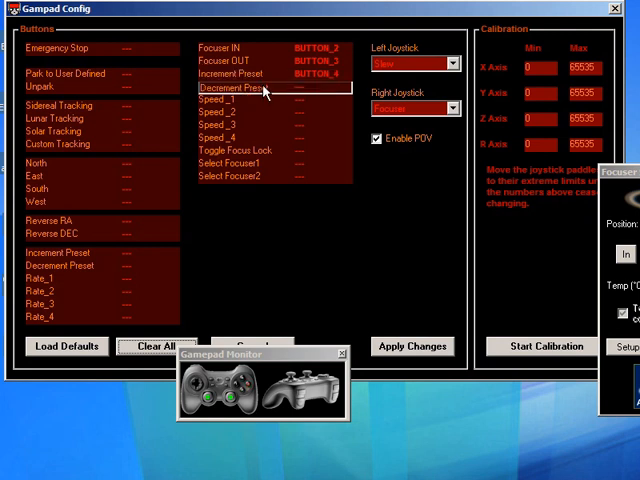
pyautogui.click(237, 88)
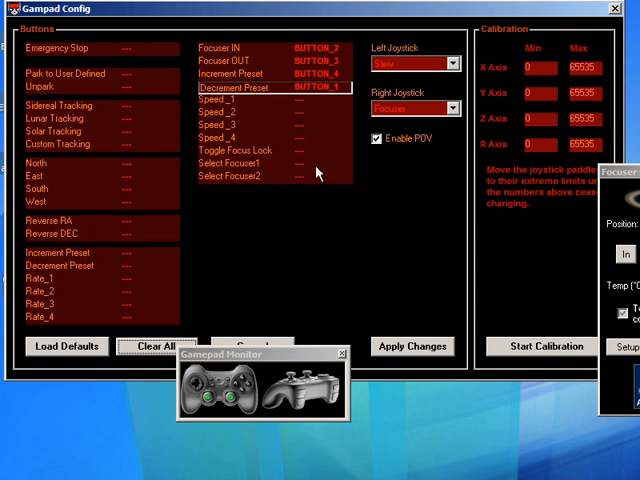
pyautogui.click(235, 150)
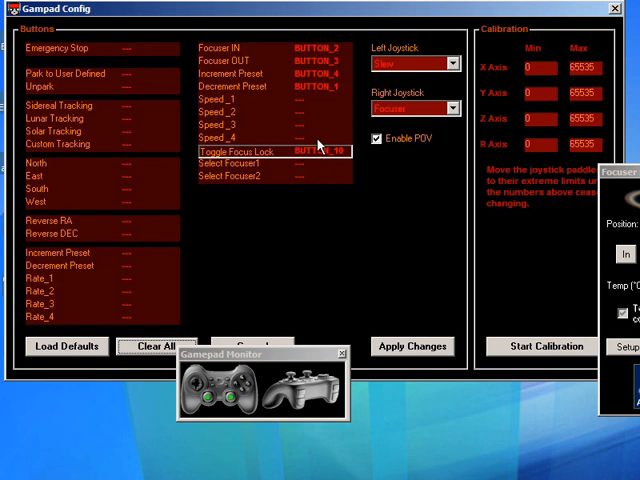
pyautogui.moveTo(345, 118)
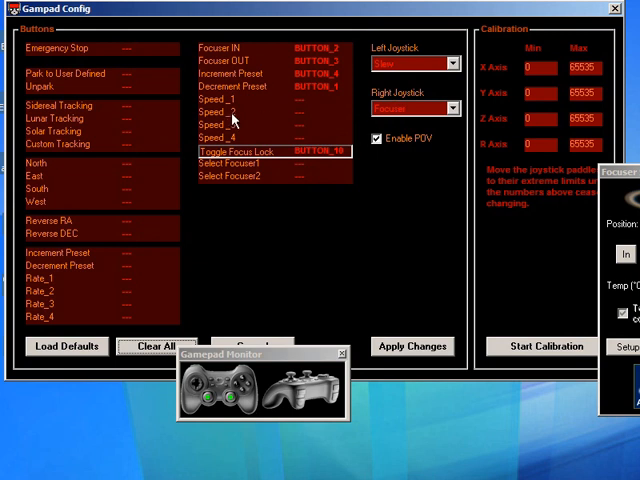
pyautogui.moveTo(415, 251)
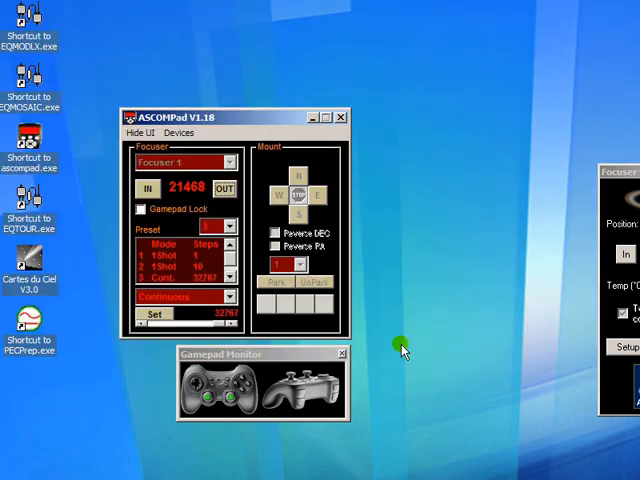
pyautogui.moveTo(388, 308)
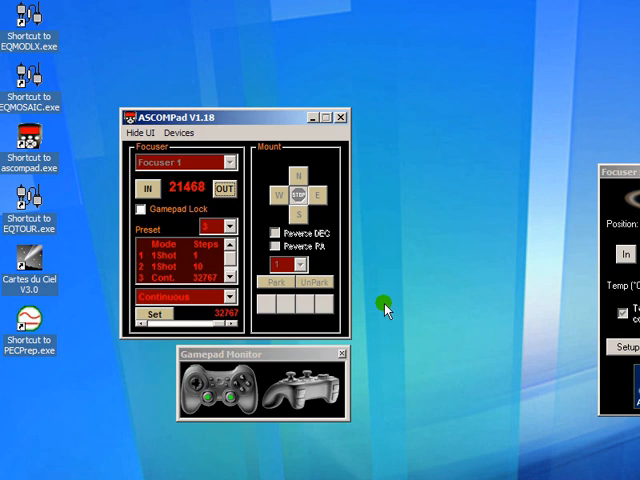
pyautogui.click(146, 188)
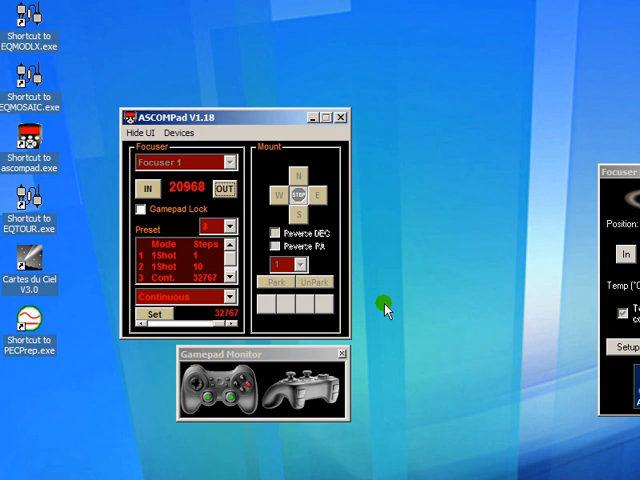
pyautogui.click(180, 301)
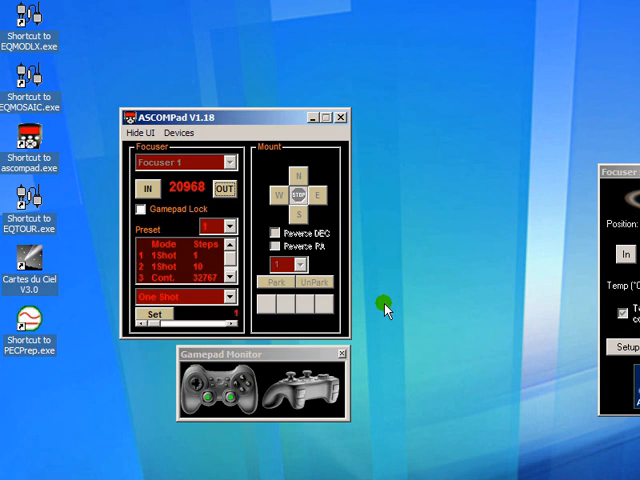
pyautogui.click(147, 188)
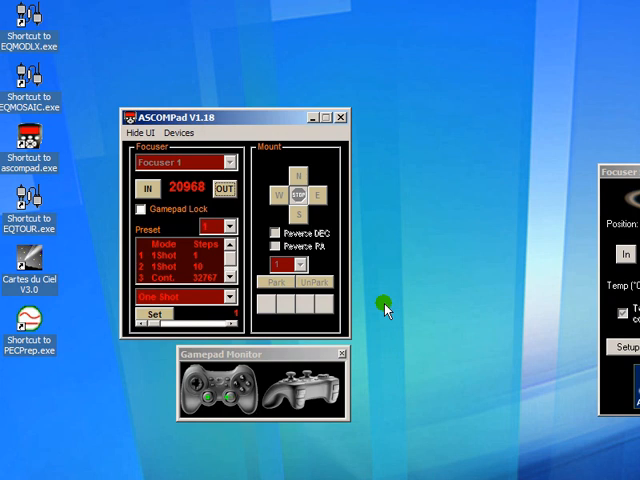
pyautogui.click(277, 231)
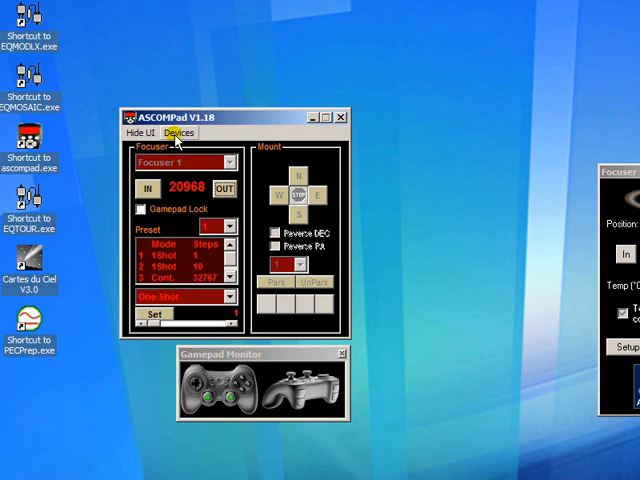
pyautogui.click(180, 133)
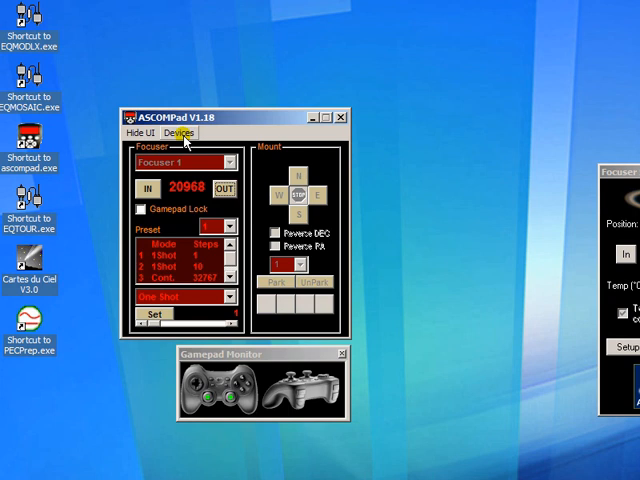
pyautogui.moveTo(182, 135)
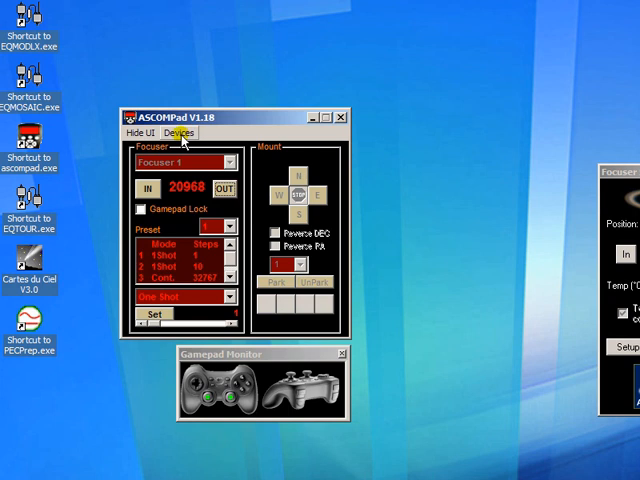
pyautogui.click(179, 133)
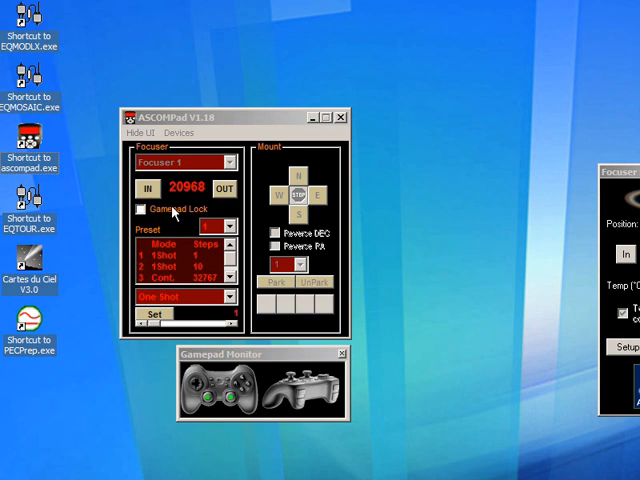
pyautogui.click(150, 189)
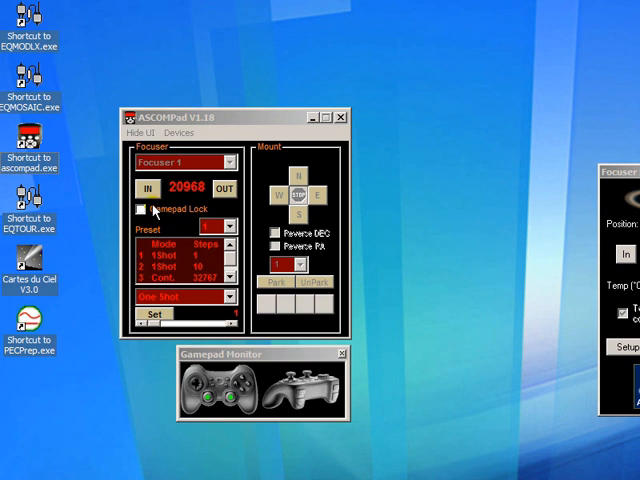
pyautogui.click(143, 209)
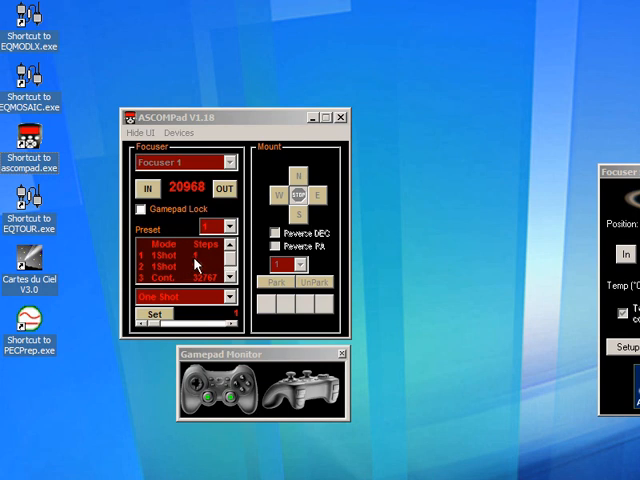
# - Move the focuser inward from 20968 to 20952, switching to preset 2 (10 steps)
pyautogui.click(149, 188)
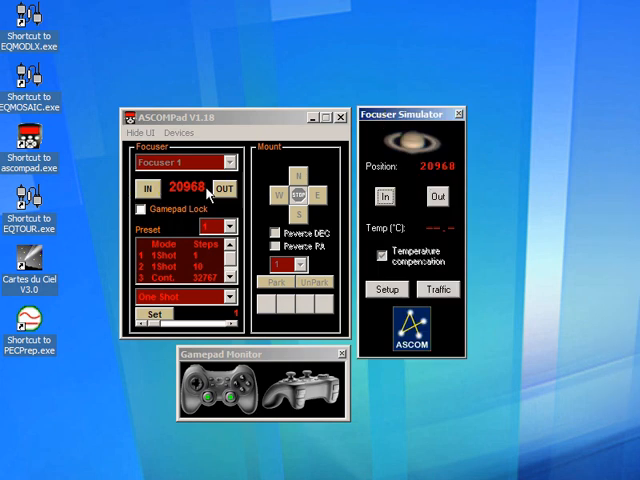
pyautogui.click(148, 189)
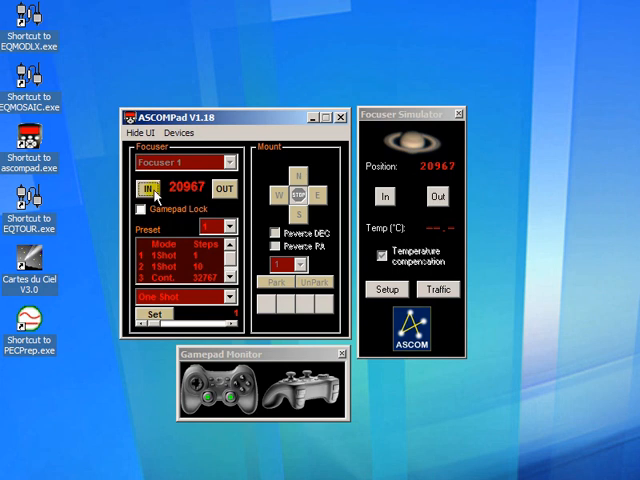
pyautogui.click(143, 191)
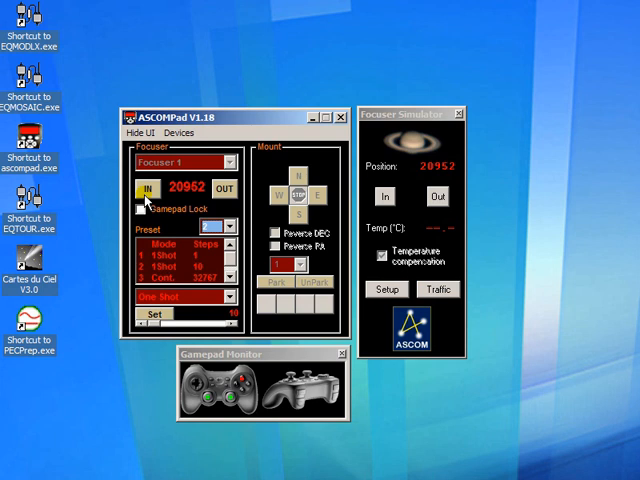
# - Select preset 3, switching the focuser to Continuous mode (32767 steps)
pyautogui.click(231, 227)
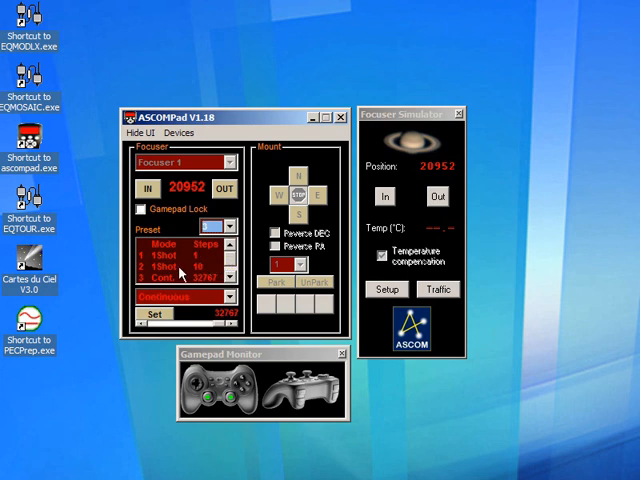
pyautogui.moveTo(186, 284)
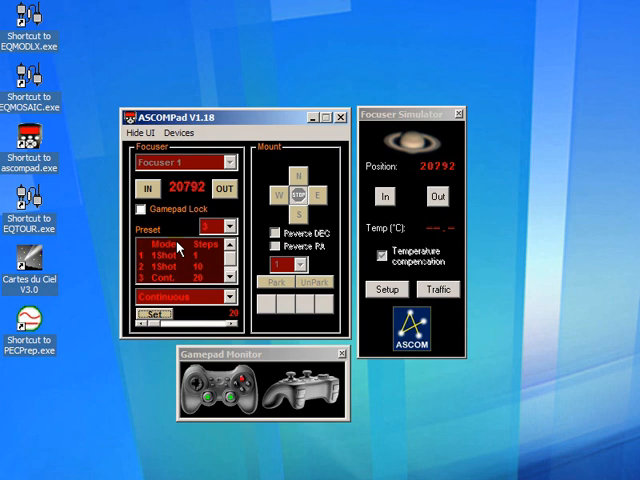
# - Start continuous inward focuser motion and stop it at position 20512
pyautogui.click(147, 188)
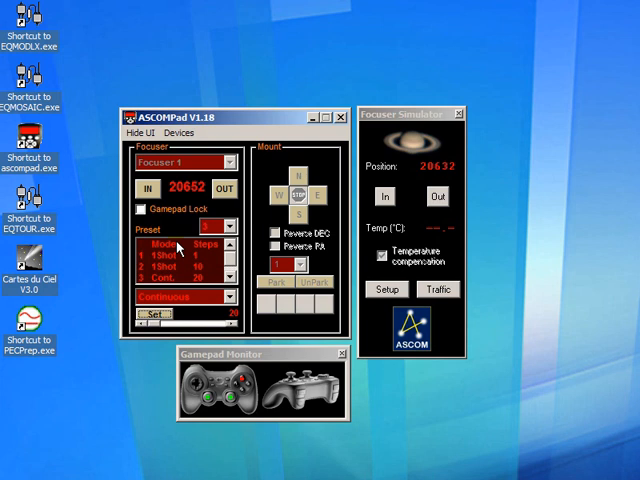
pyautogui.click(147, 188)
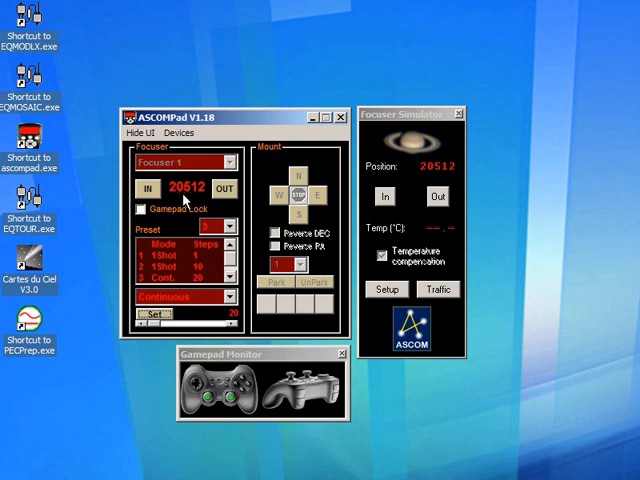
pyautogui.click(232, 270)
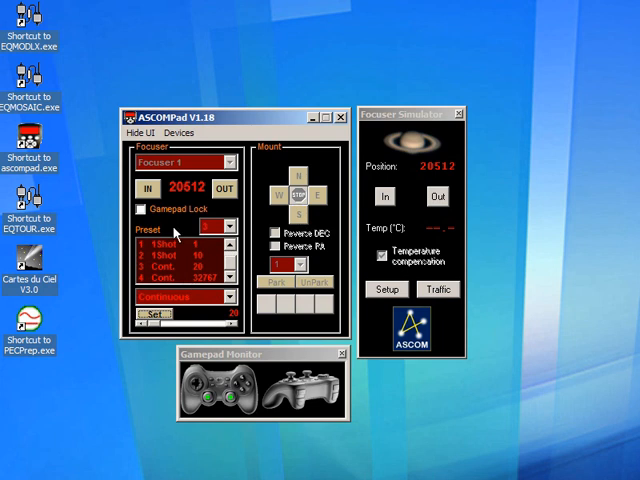
pyautogui.moveTo(172, 232)
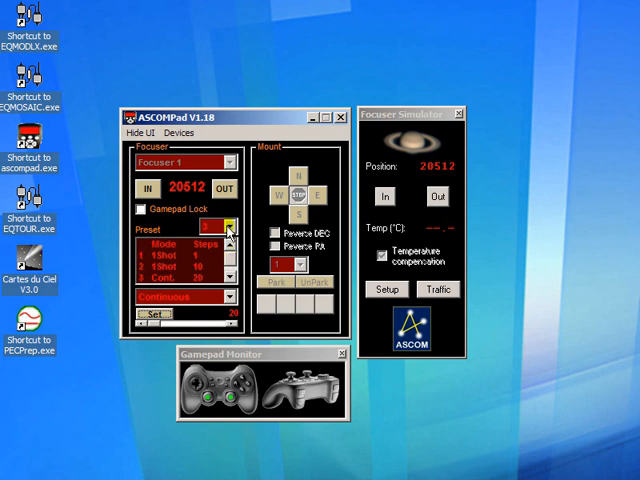
pyautogui.click(232, 288)
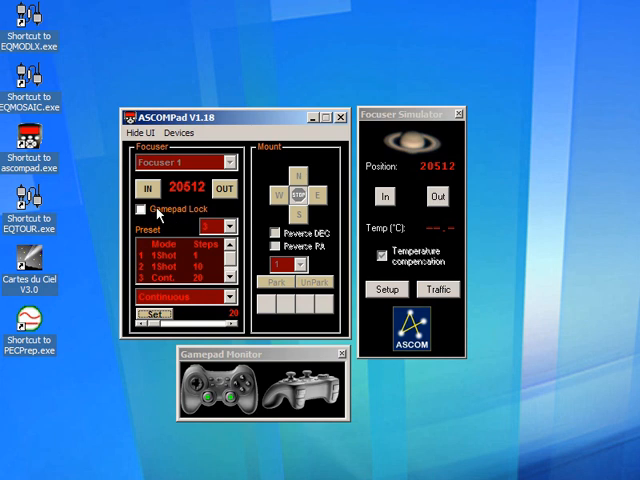
# - Toggle the Gamepad Lock on and off, then nudge the focuser in to 20492
pyautogui.click(139, 210)
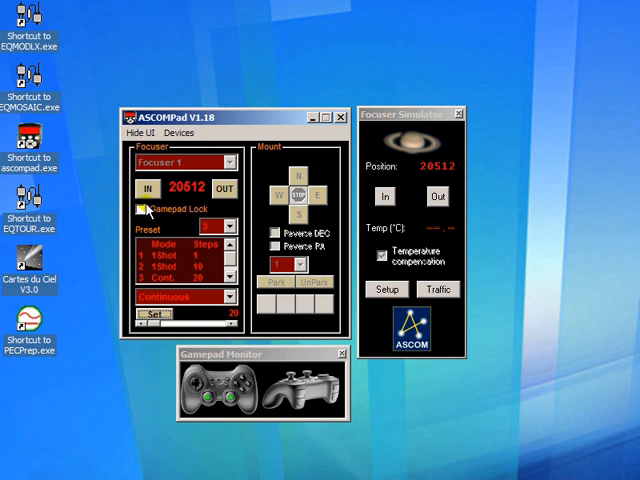
pyautogui.click(148, 189)
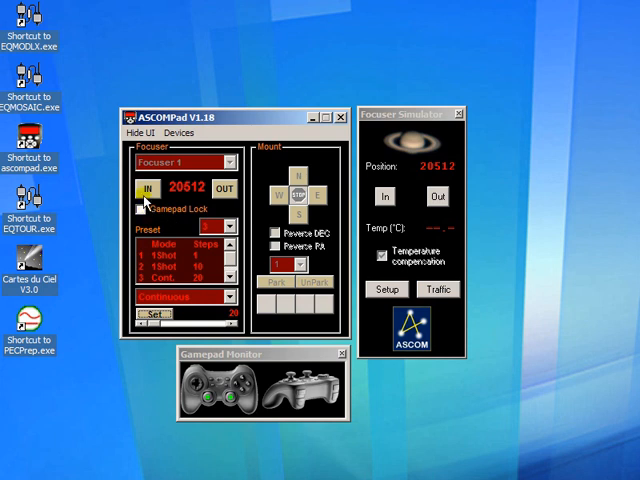
pyautogui.click(139, 210)
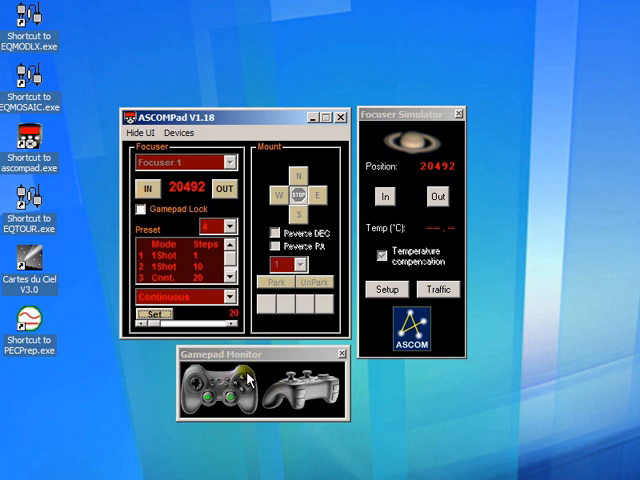
pyautogui.moveTo(248, 125)
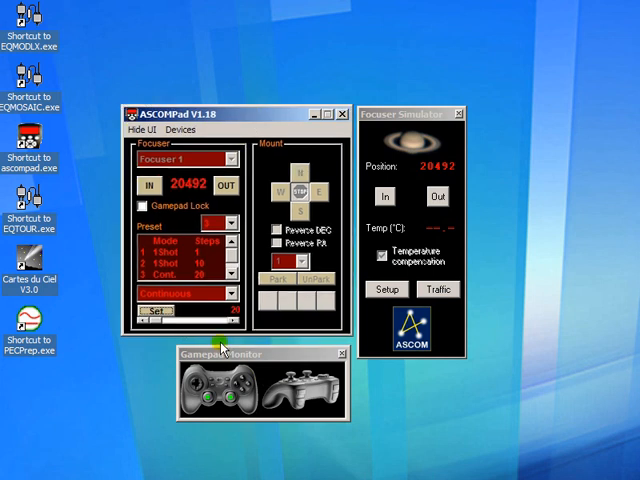
pyautogui.moveTo(240, 398)
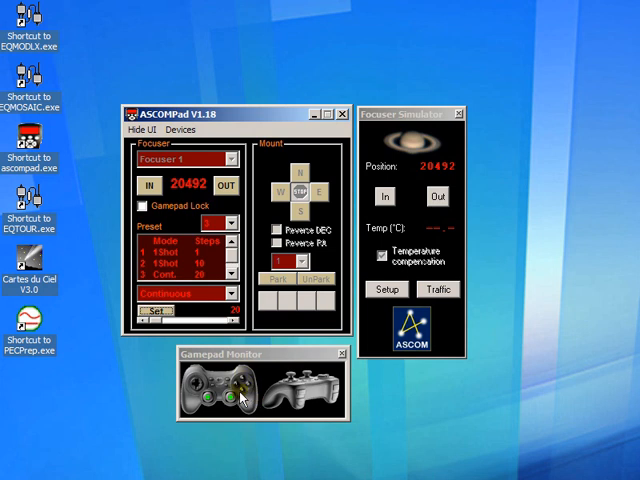